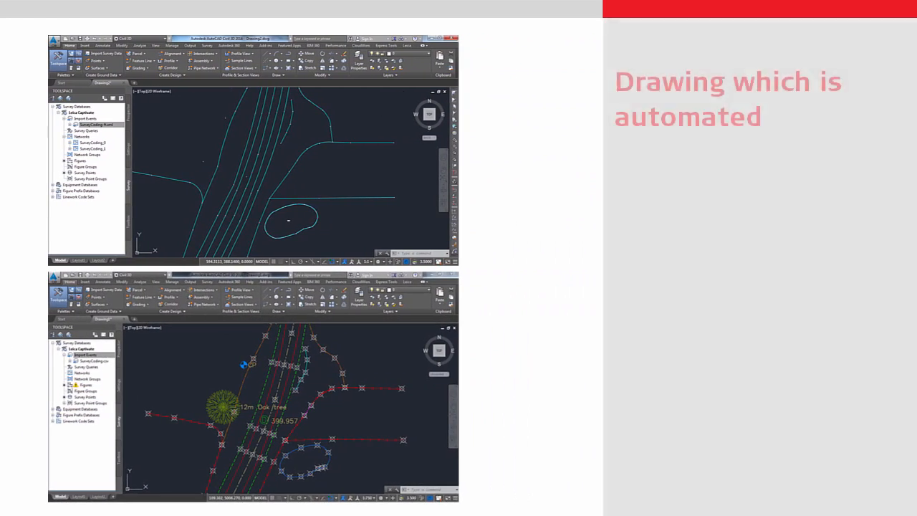
Step: Reveal the automated-drawing bullet points and advance to the Leica Captivate slide
key("Right")
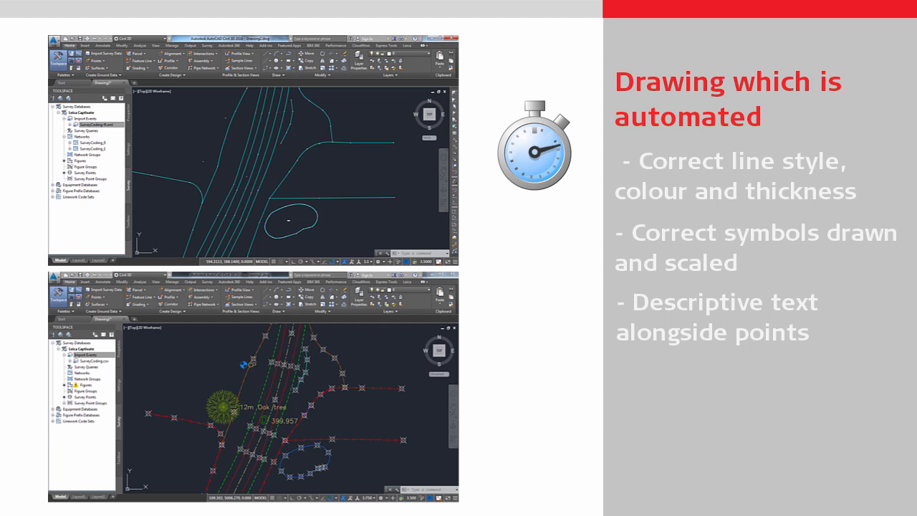
key("Right")
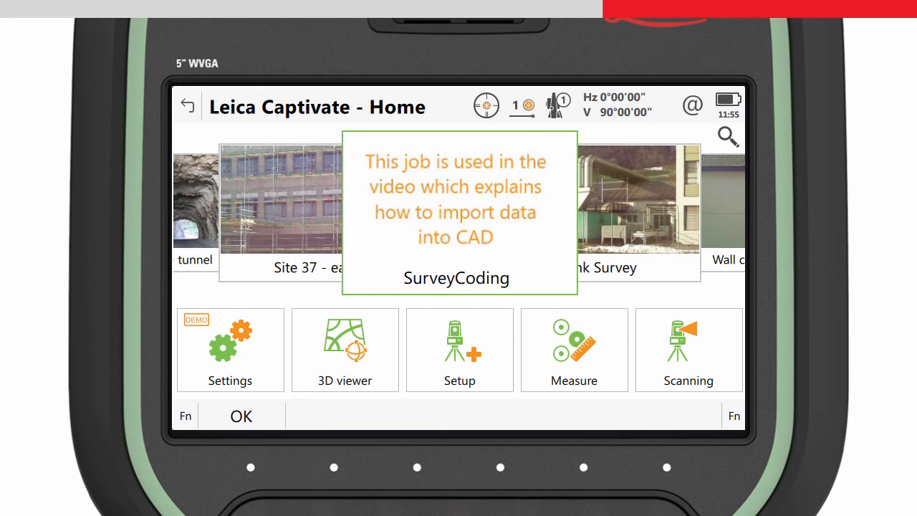
Step: View tree point 3035 in the 3D viewer and review its code attributes: drip line 6, height 12, Oak
left_click(344, 348)
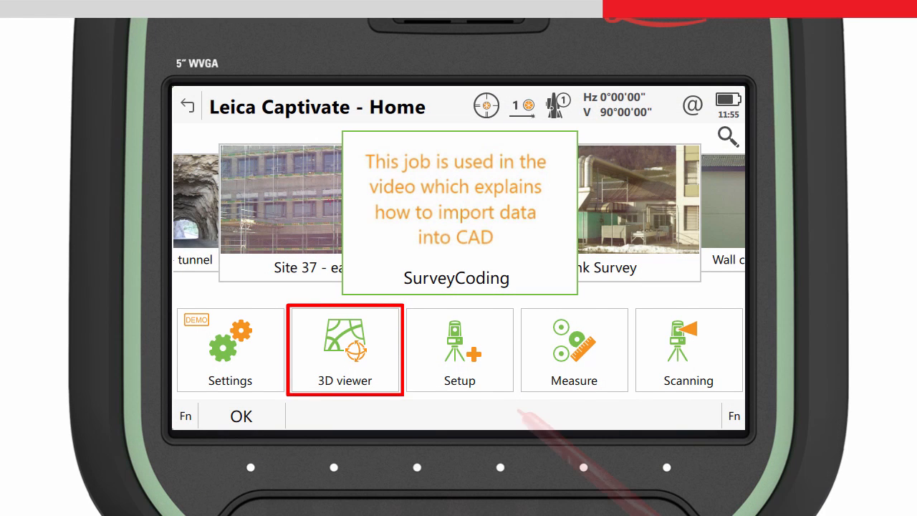
left_click(345, 349)
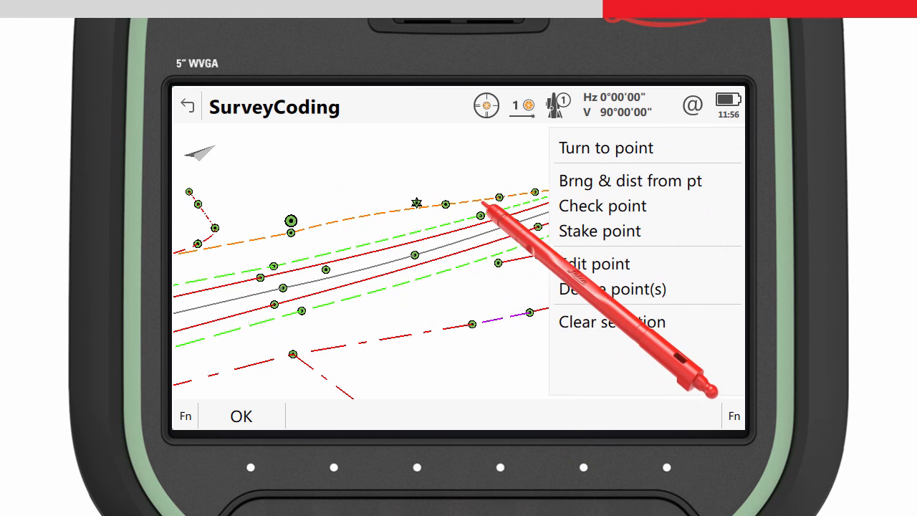
left_click(590, 264)
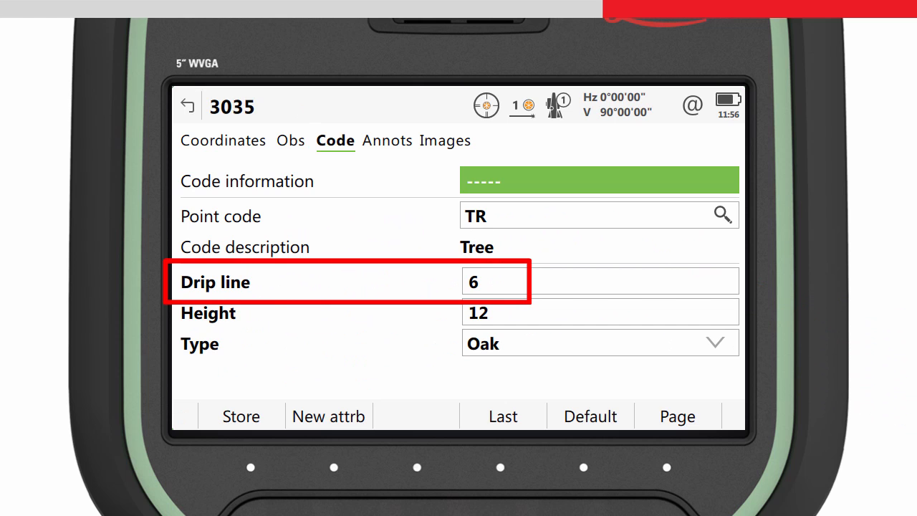
left_click(495, 313)
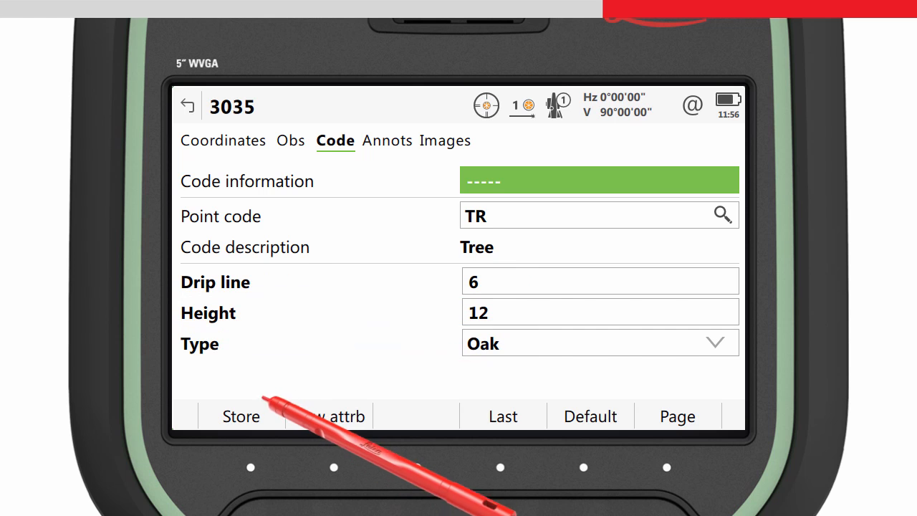
left_click(241, 415)
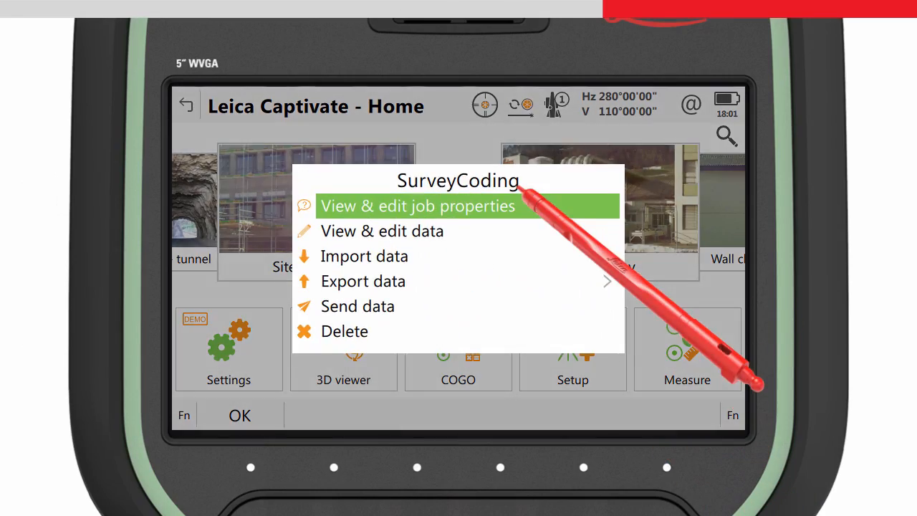
Step: Export the job as SurveyCoding.csv to the SD card Data folder using C3D_PENZD.FRT
left_click(362, 281)
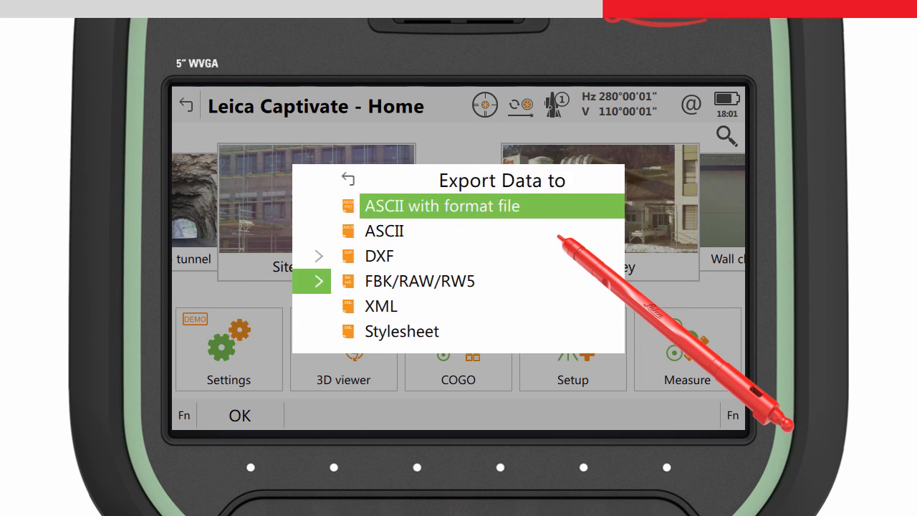
left_click(442, 206)
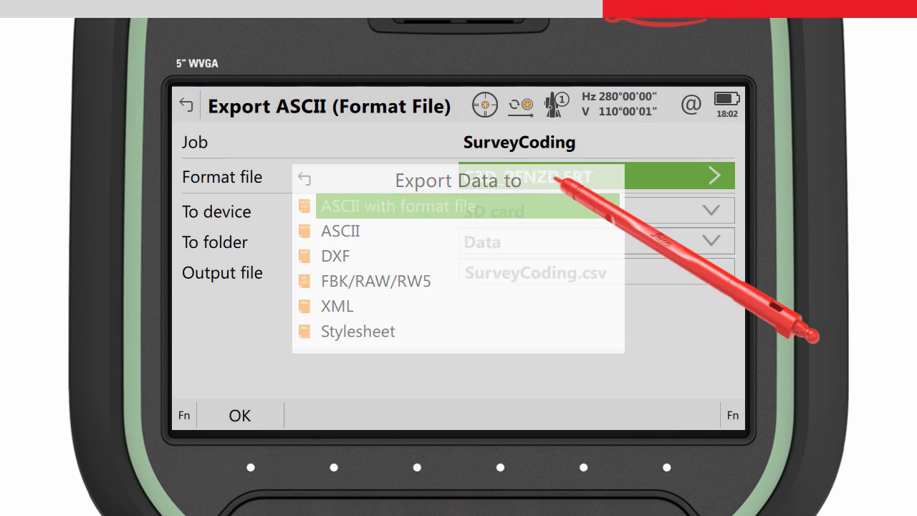
left_click(396, 207)
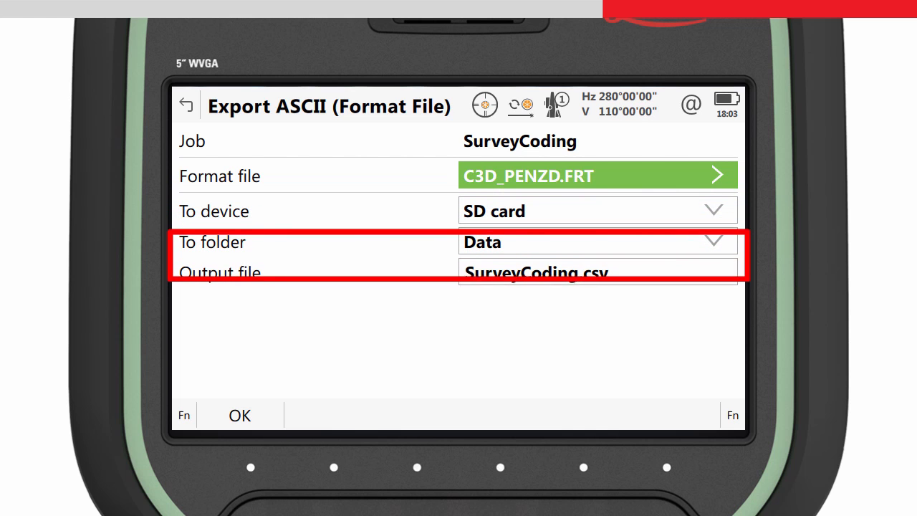
left_click(239, 415)
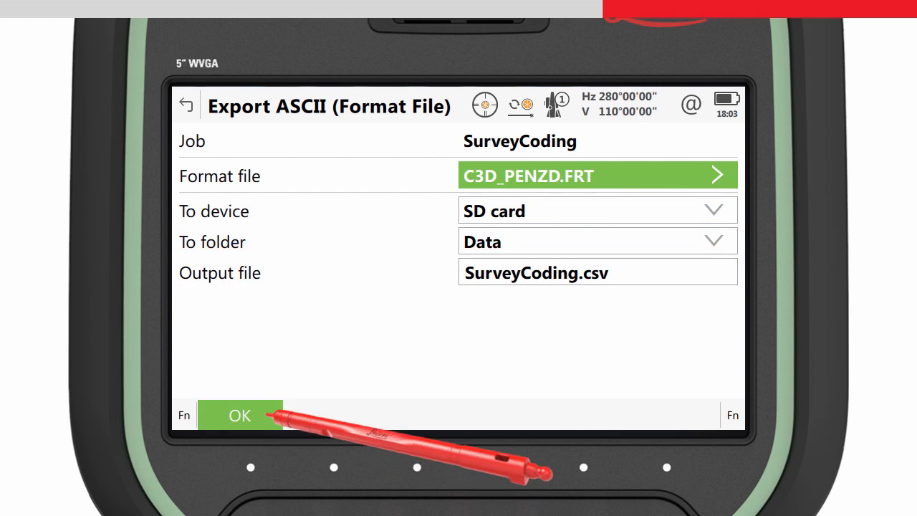
left_click(239, 415)
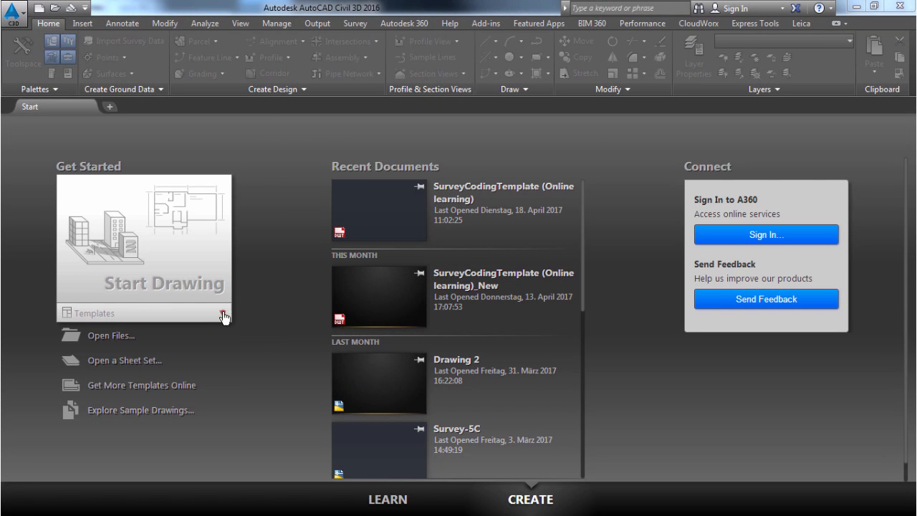
Step: Start a new drawing from SurveyCodingTemplate (Online learning).dwt
left_click(224, 312)
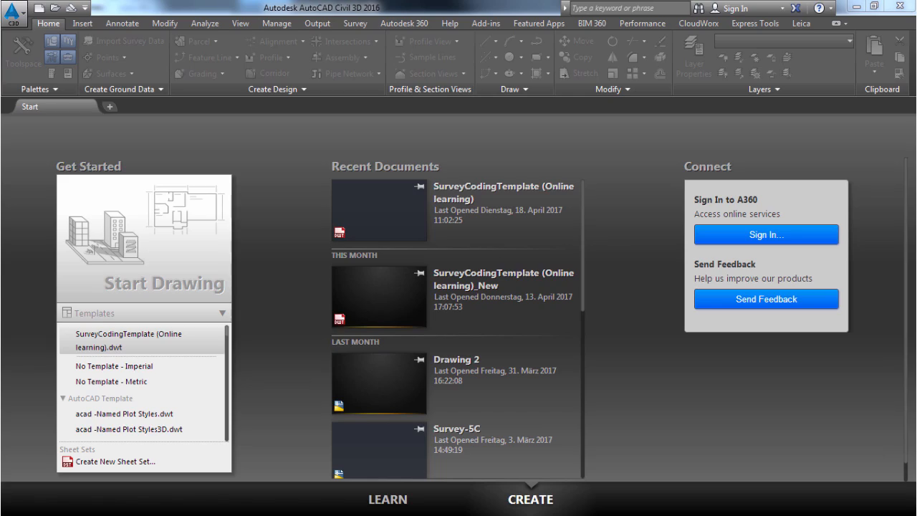
left_click(126, 341)
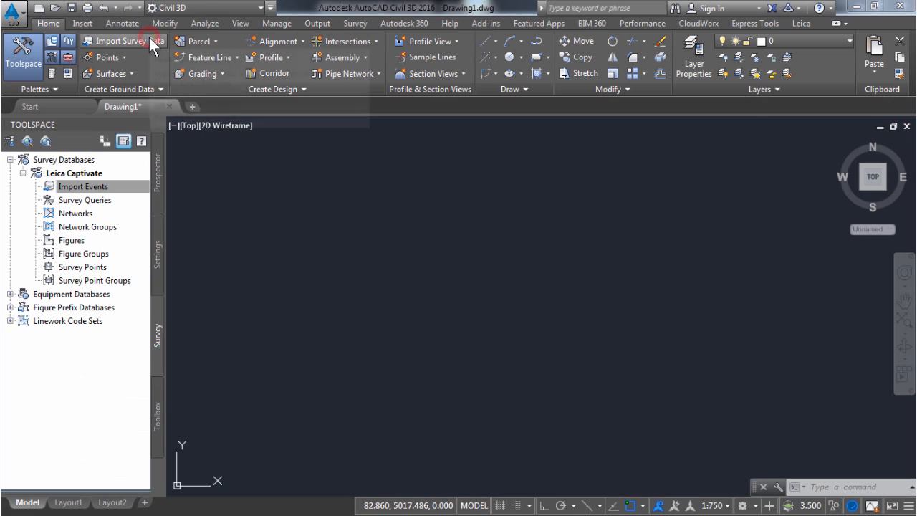
Step: Begin a survey import into the Leica Captivate survey database
left_click(118, 40)
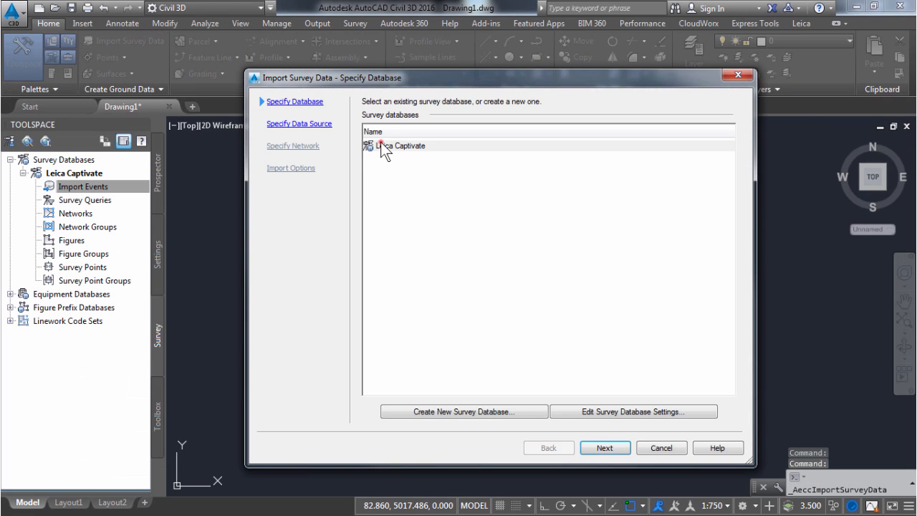
left_click(398, 146)
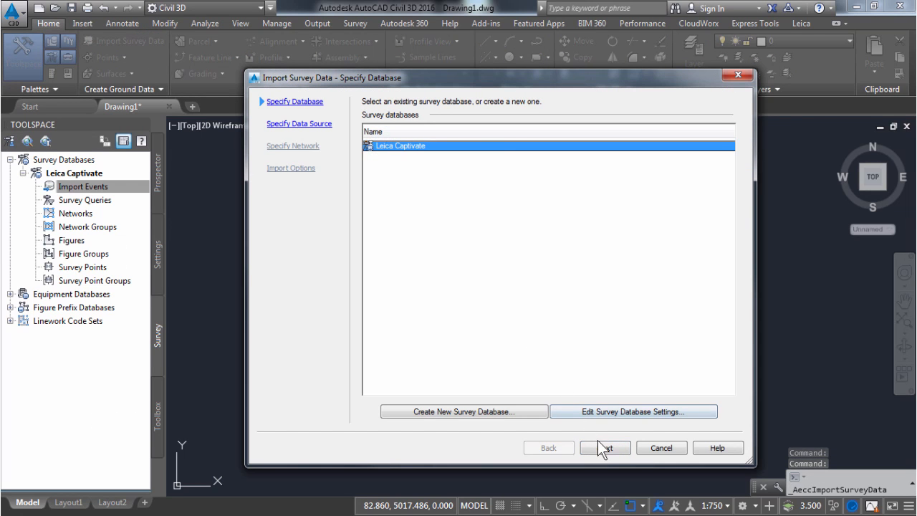
left_click(604, 447)
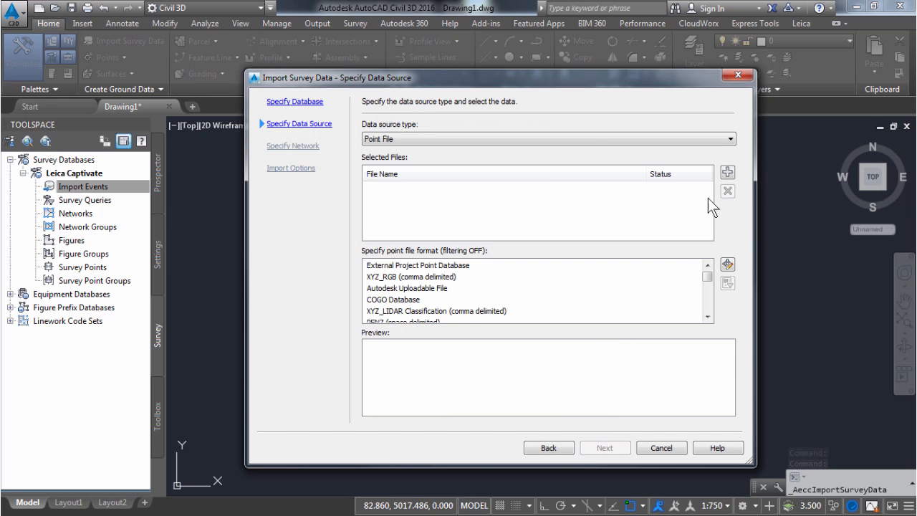
Step: Add SurveyCoding.csv as a PENZD point file with no network, reaching the import options
left_click(727, 172)
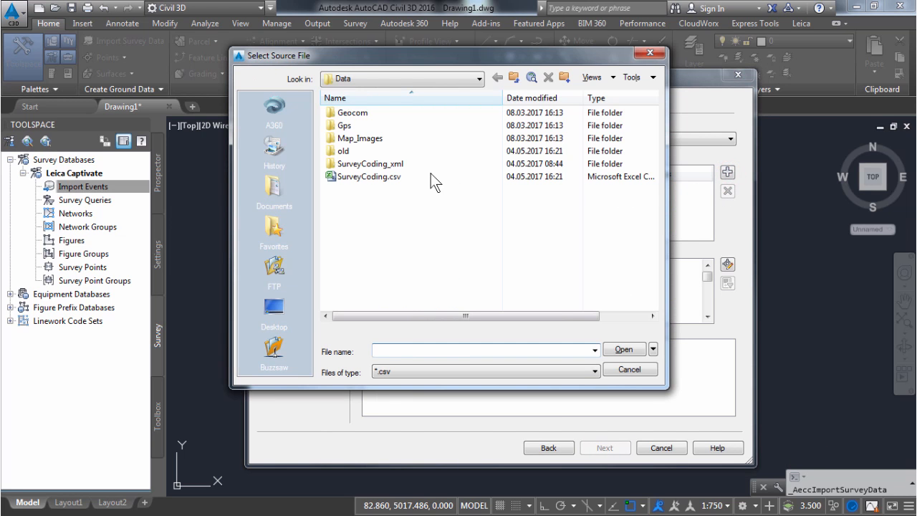
left_click(370, 176)
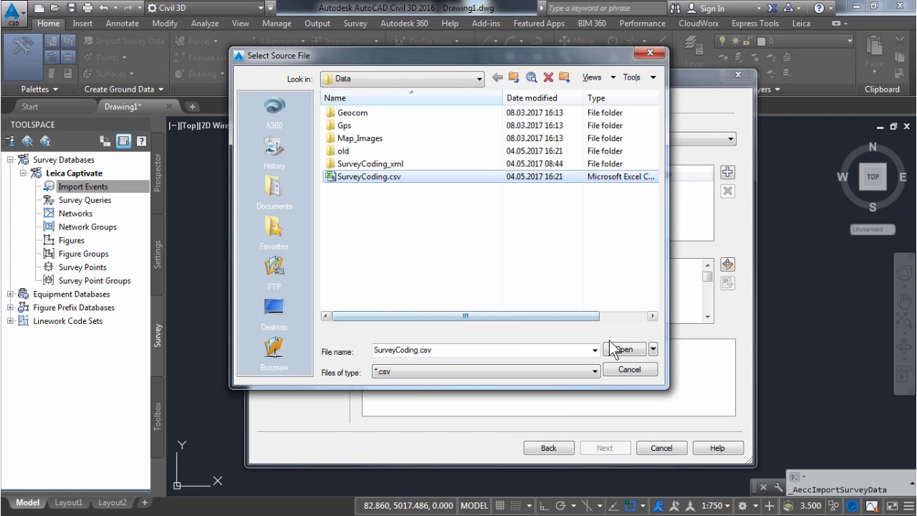
left_click(624, 350)
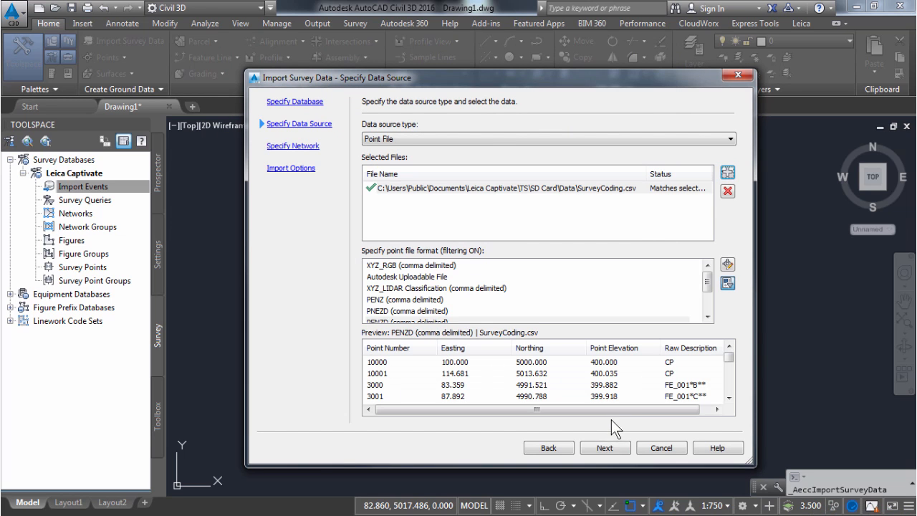
left_click(604, 447)
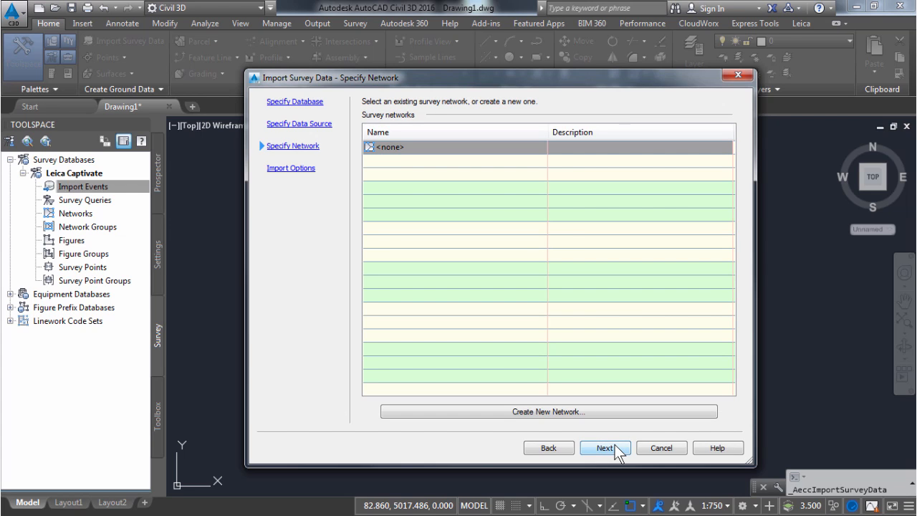
left_click(613, 447)
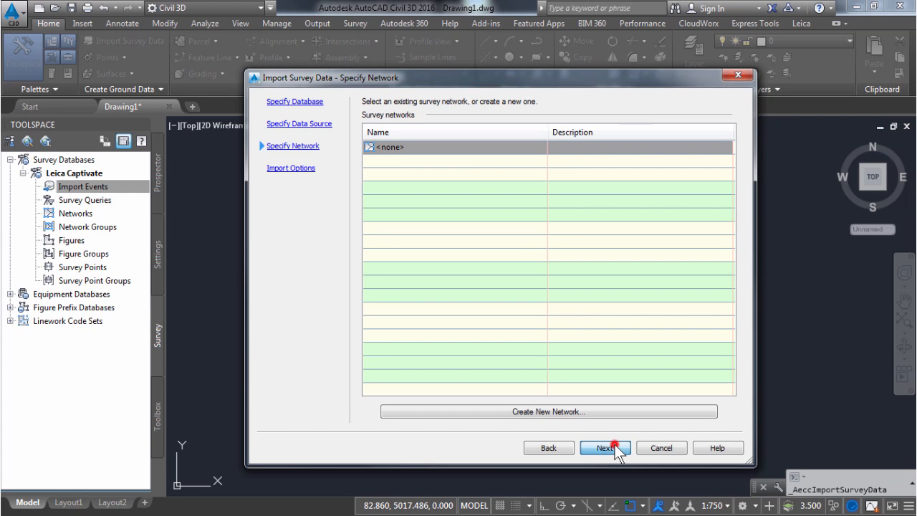
left_click(605, 447)
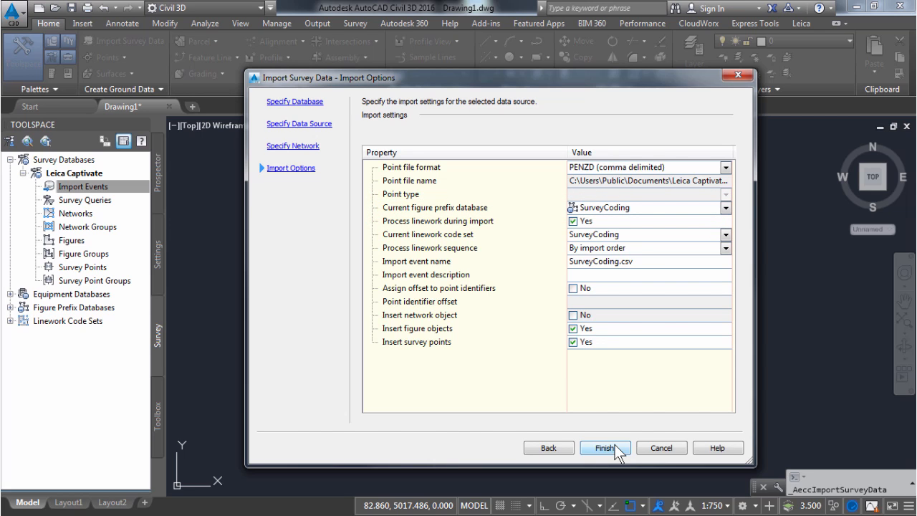
Step: Finish the SurveyCoding.csv import, drawing coded points, linework, tree symbol and labels
left_click(604, 447)
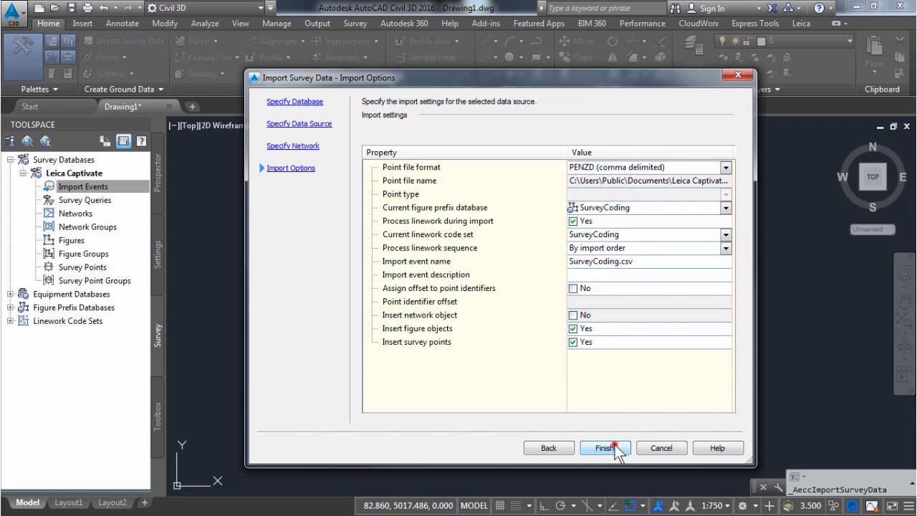
left_click(605, 447)
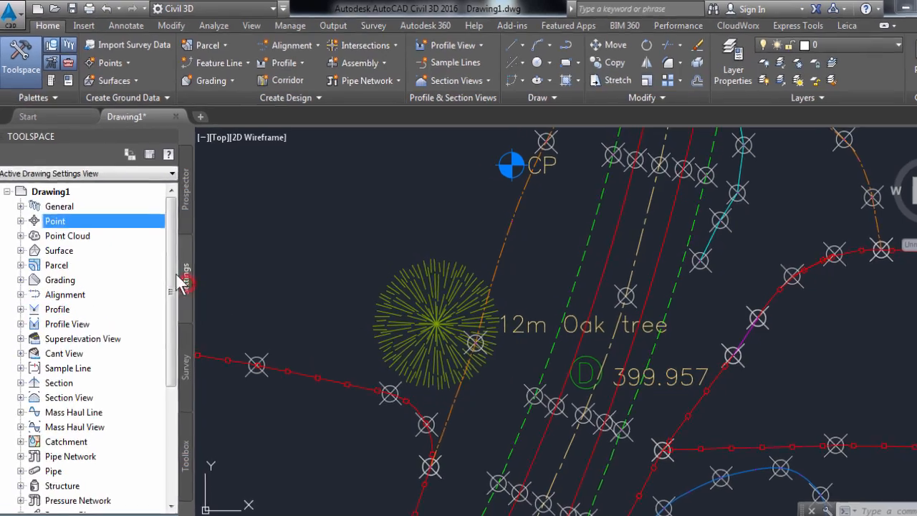
Step: Review the Tree point style's marker, drawn from tree block symbols, then close it
left_click(22, 220)
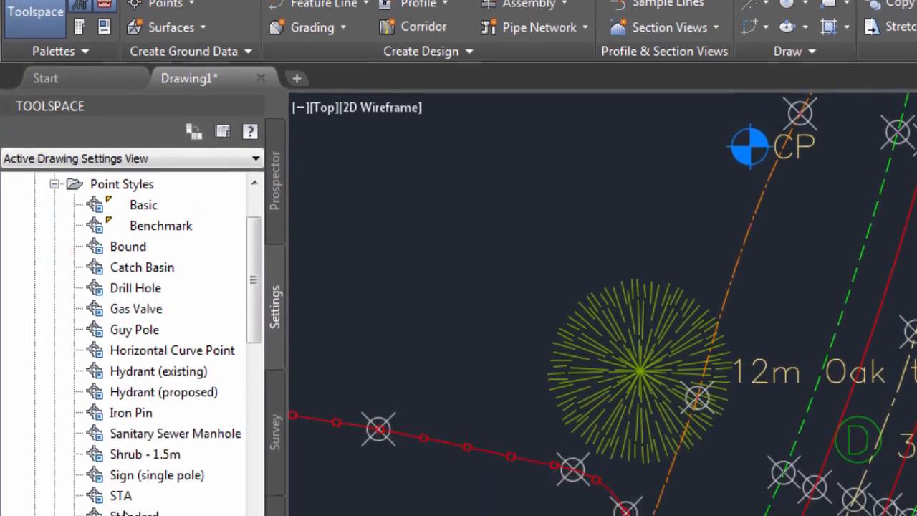
right_click(143, 467)
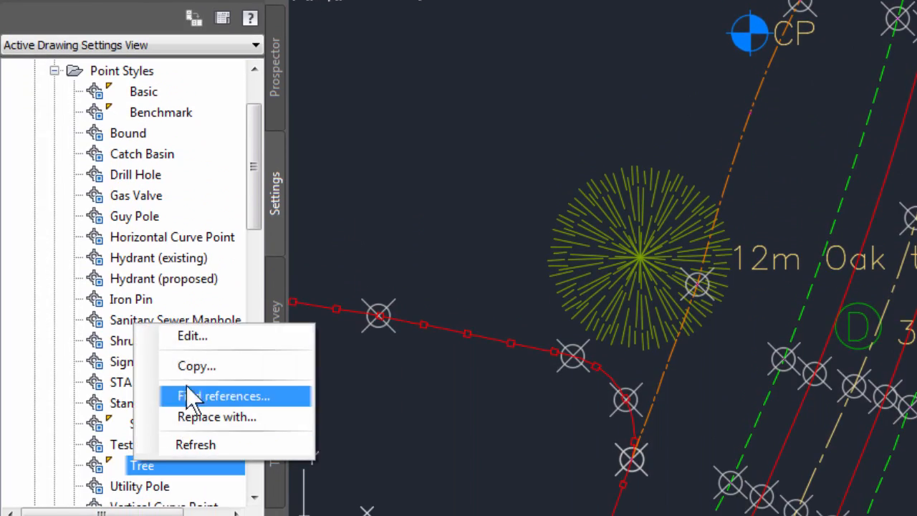
left_click(192, 335)
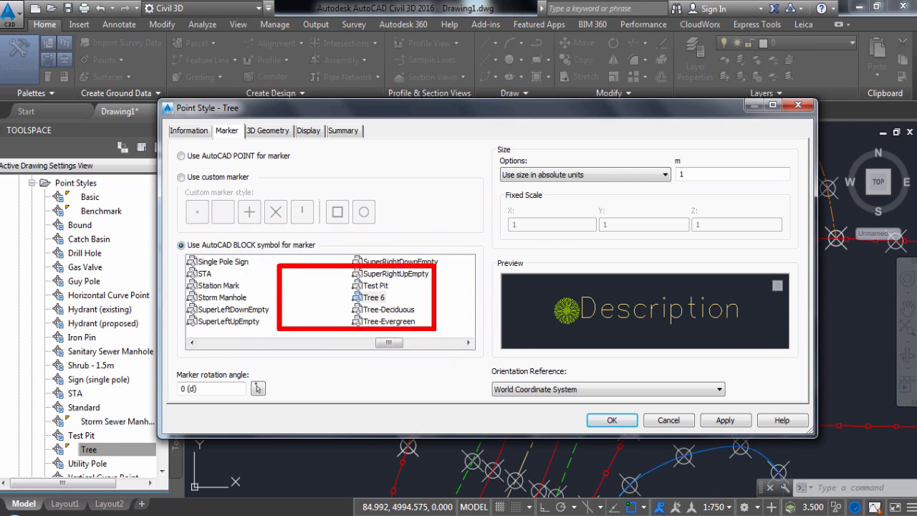
left_click(373, 297)
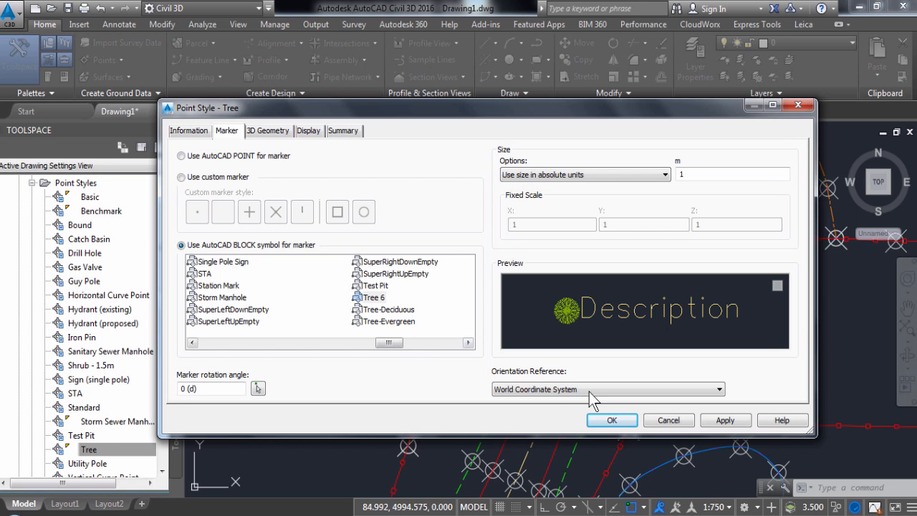
left_click(611, 420)
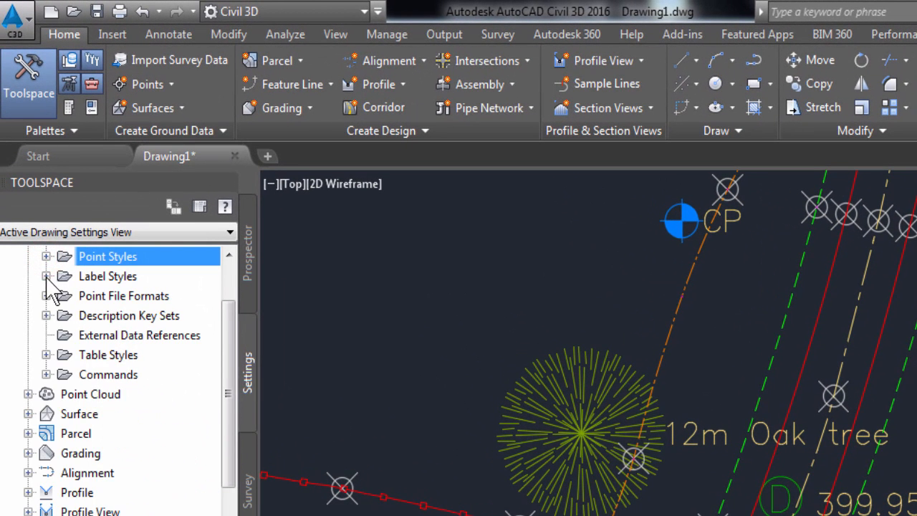
Step: Inspect the Description label style's text contents, built on the full point description, without changes
left_click(46, 275)
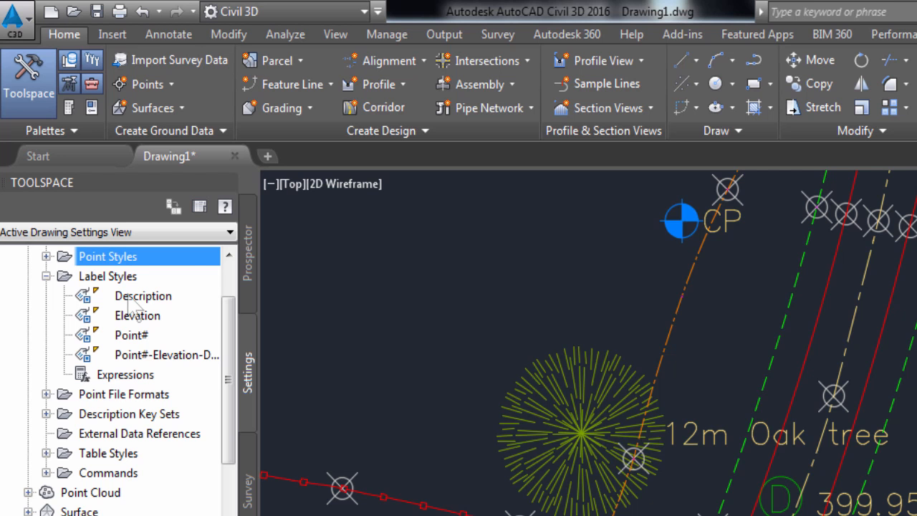
right_click(143, 295)
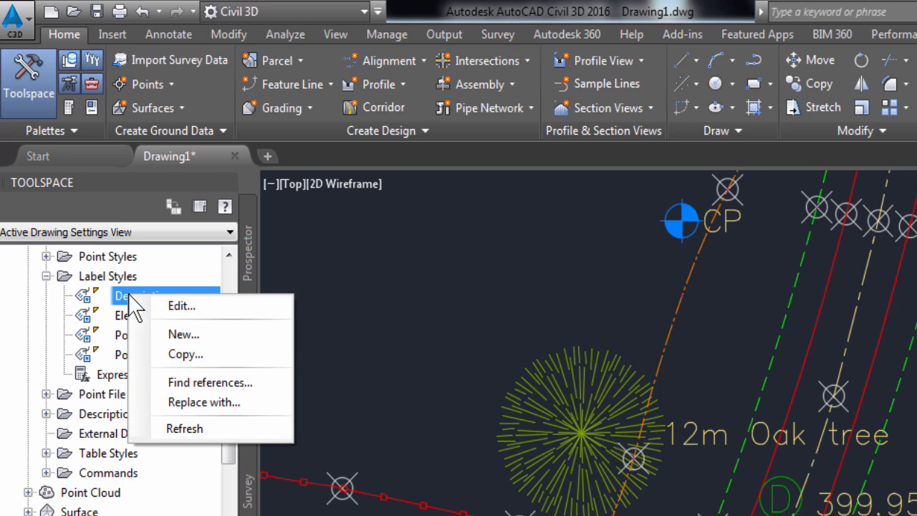
left_click(180, 307)
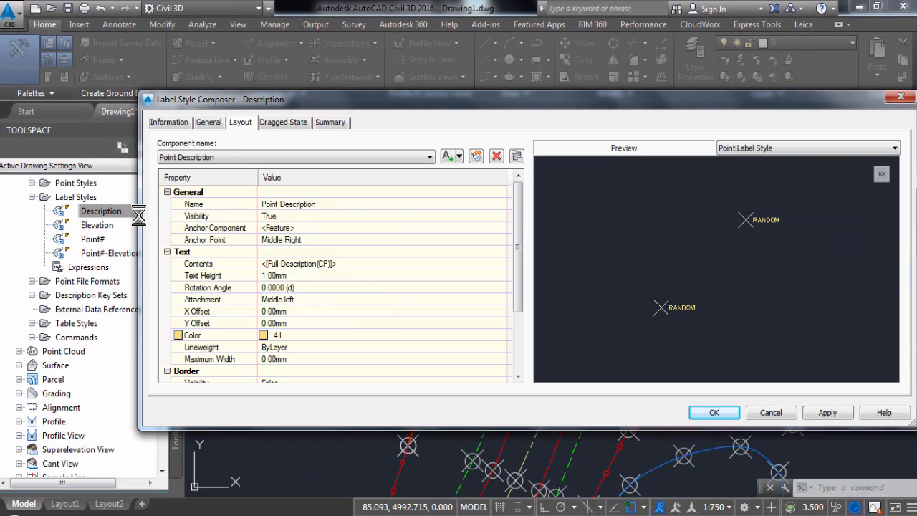
left_click(418, 263)
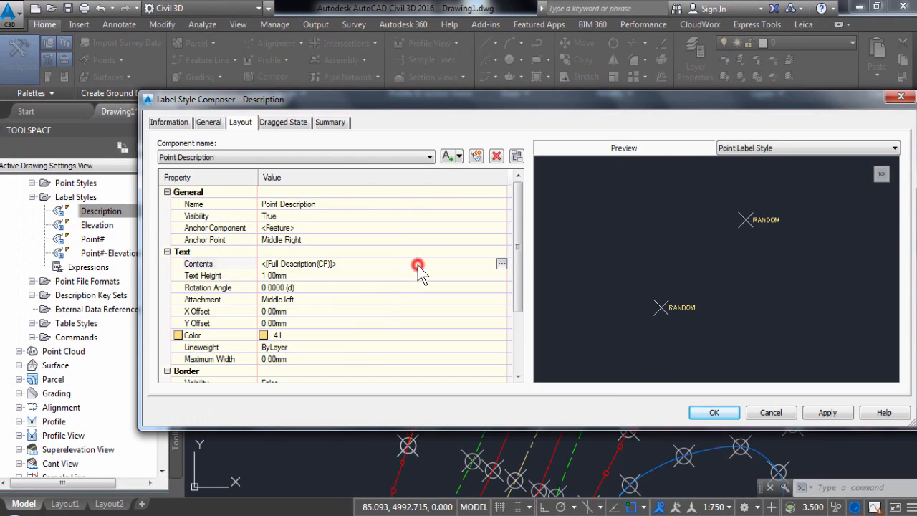
left_click(501, 263)
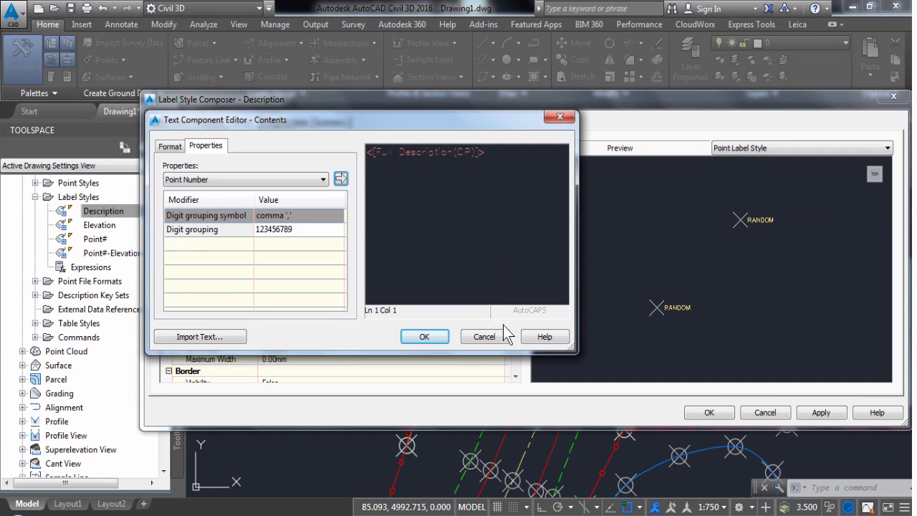
left_click(425, 335)
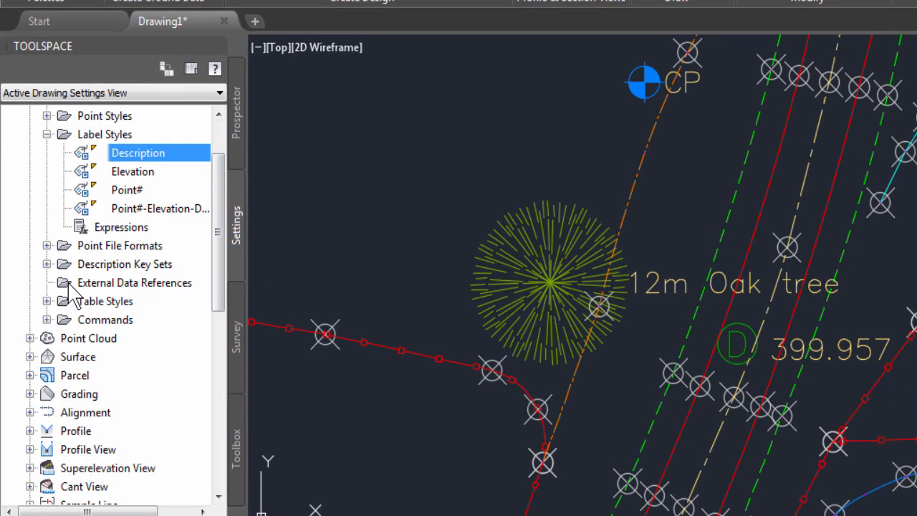
Step: Review the Civil 3D description key set mapping CP, MH and TR codes to styles and layers
left_click(46, 263)
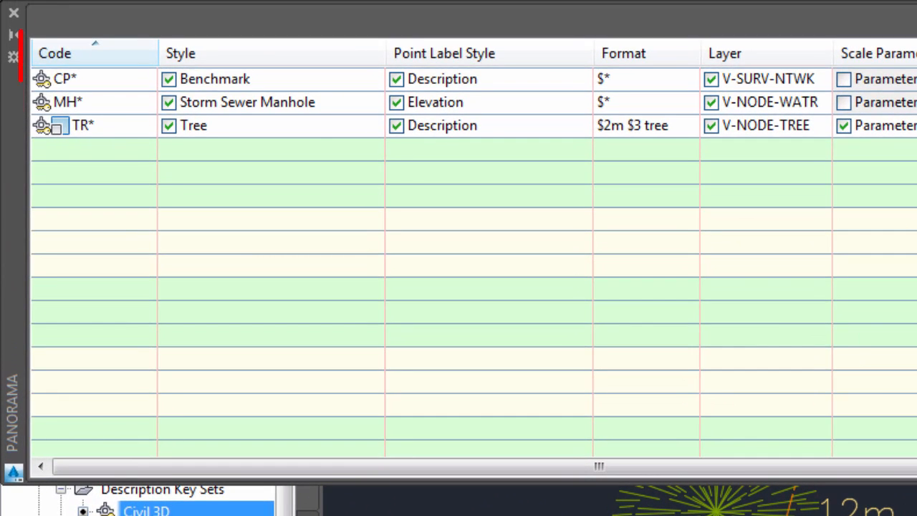
left_click(79, 53)
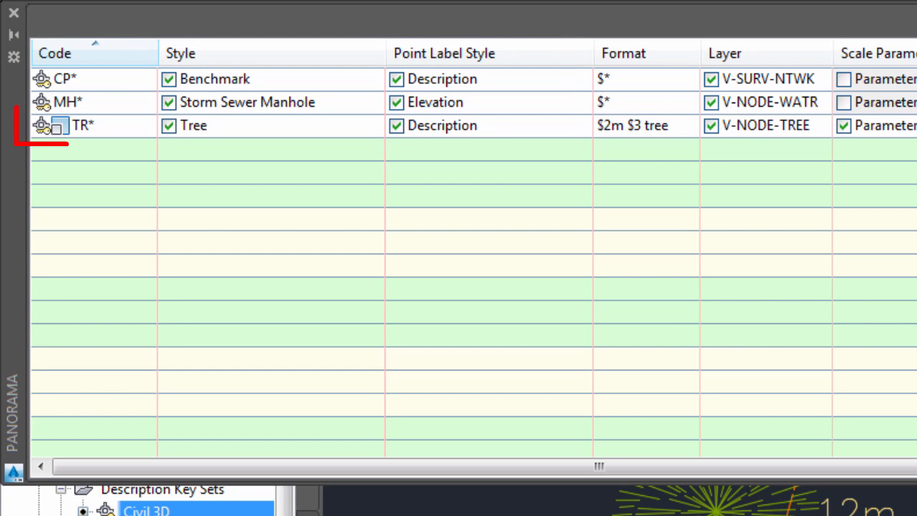
left_click(80, 126)
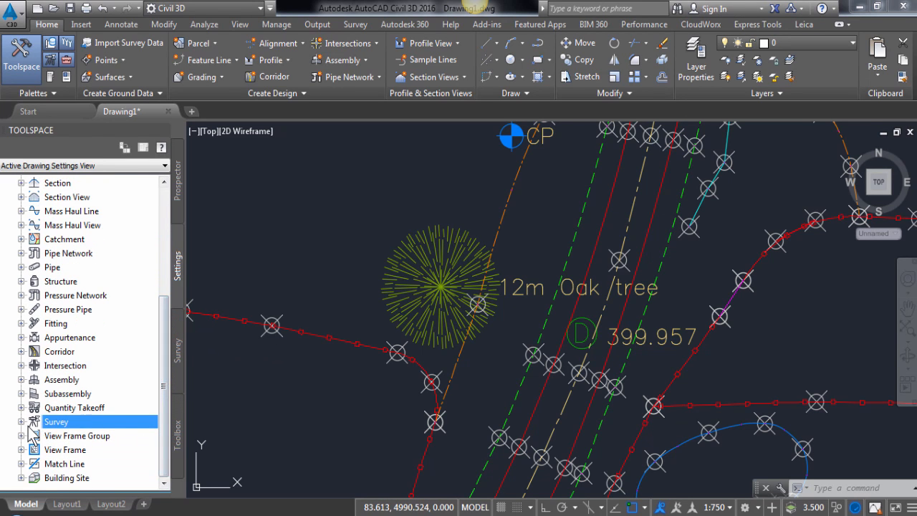
Step: Inspect the Fences figure style's red V-SITE-FNCE display components, then close it
left_click(26, 421)
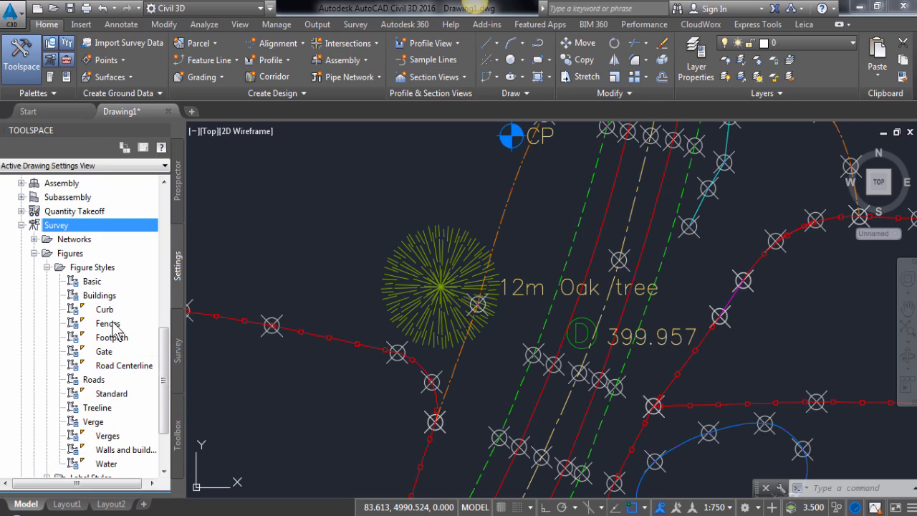
double_click(107, 323)
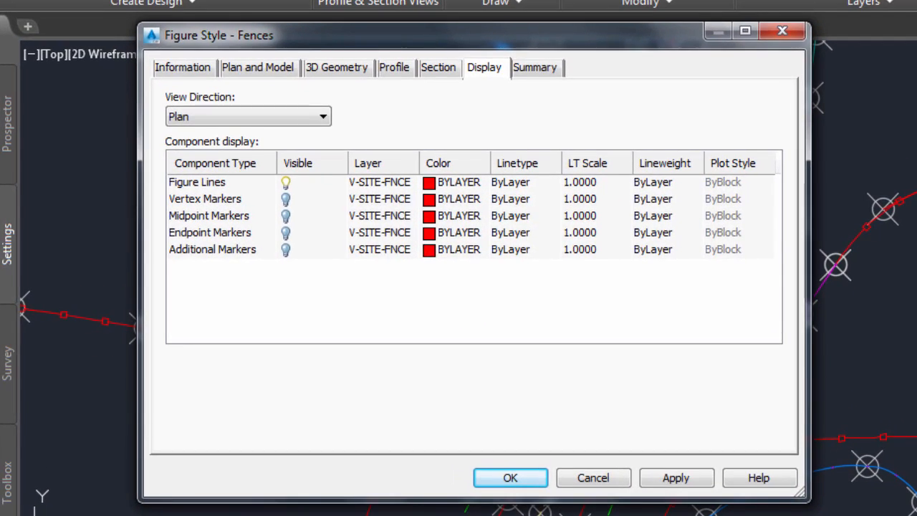
mouse_move(140, 394)
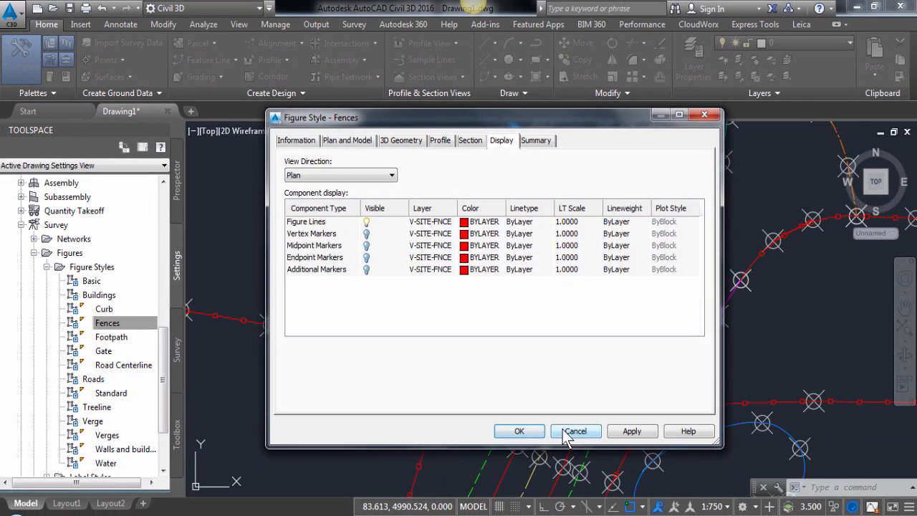
left_click(576, 430)
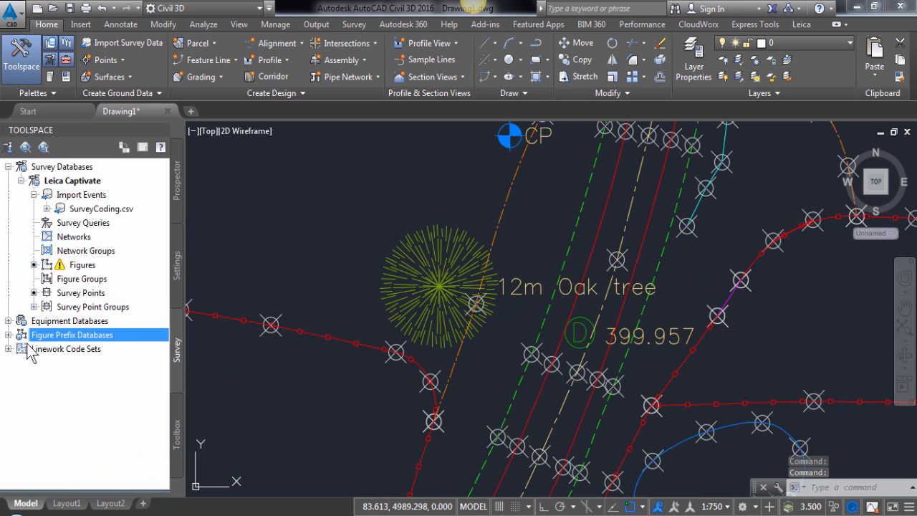
Step: Manage the SurveyCoding figure prefix database showing codes FE, FP, KB mapped to Fences, Footpath, Curb styles
left_click(9, 335)
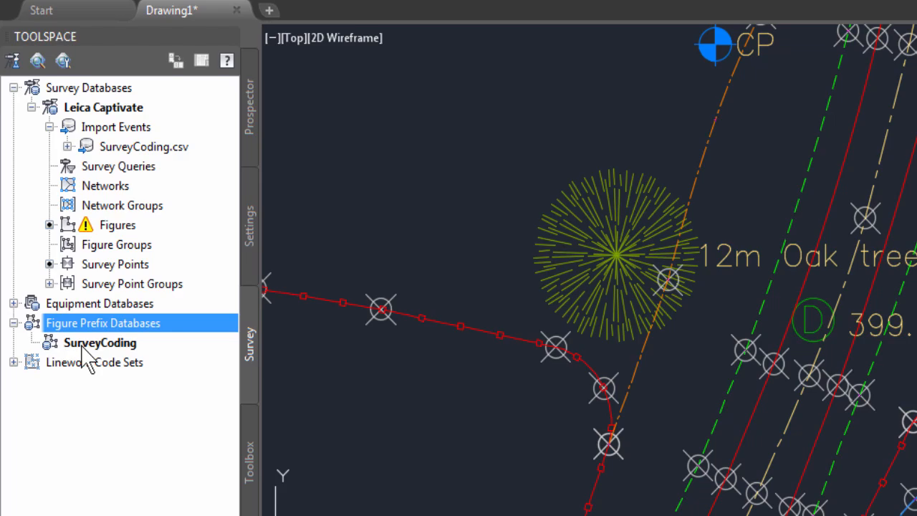
right_click(99, 342)
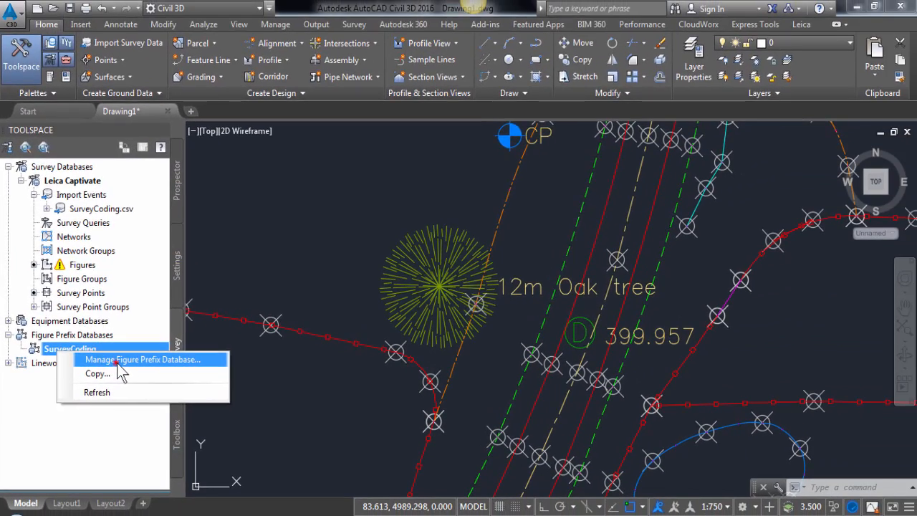
left_click(141, 358)
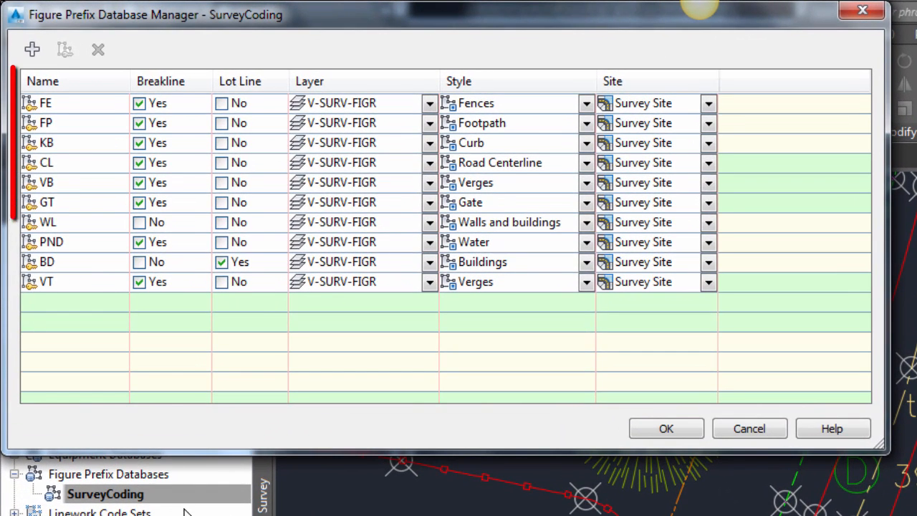